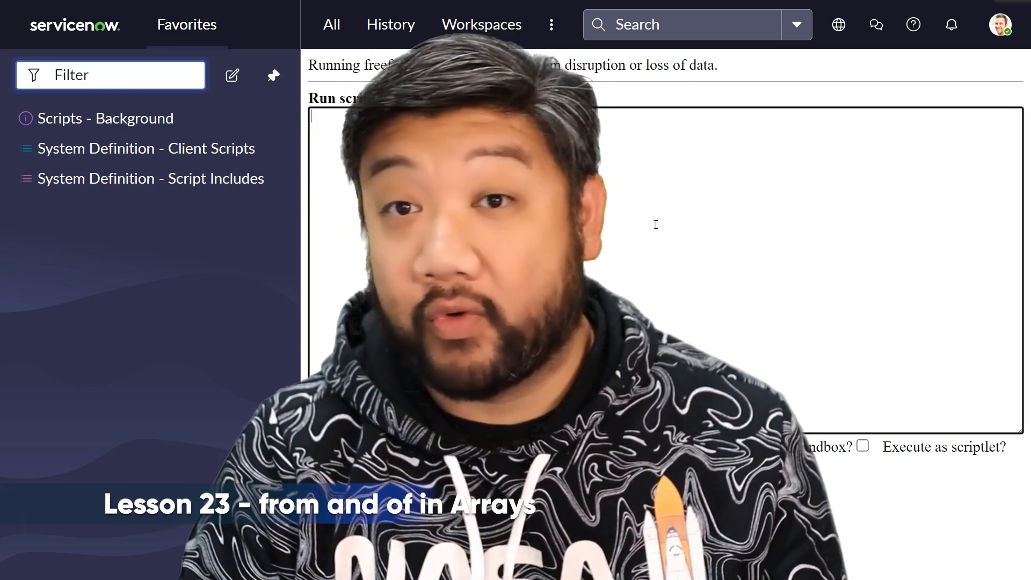
Step: Declare incidentString = 'INC001' and incidentArray = Array.from(incidentString)
{"action": "type", "text": "let incide"}
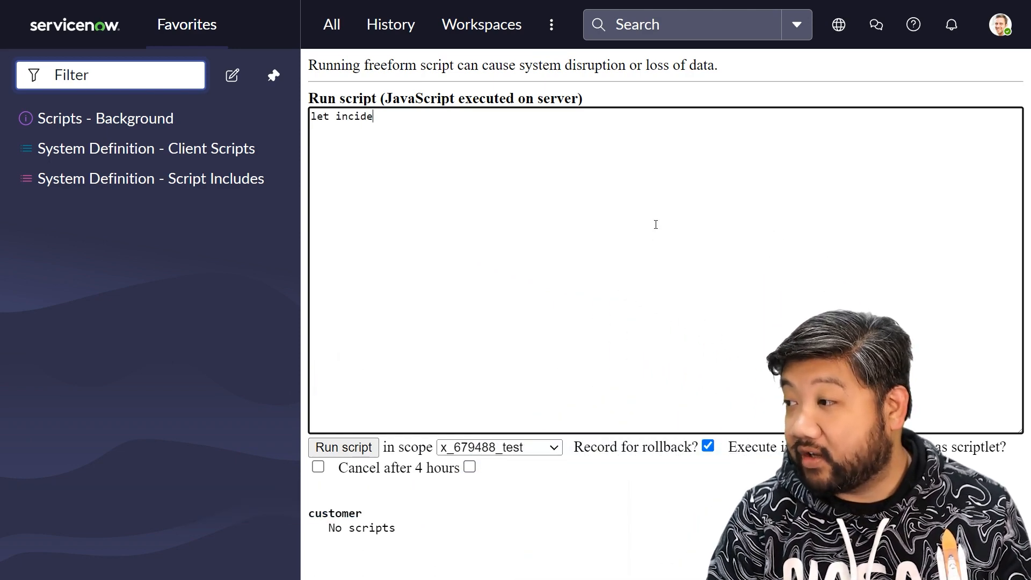
{"action": "type", "text": "ntString = '"}
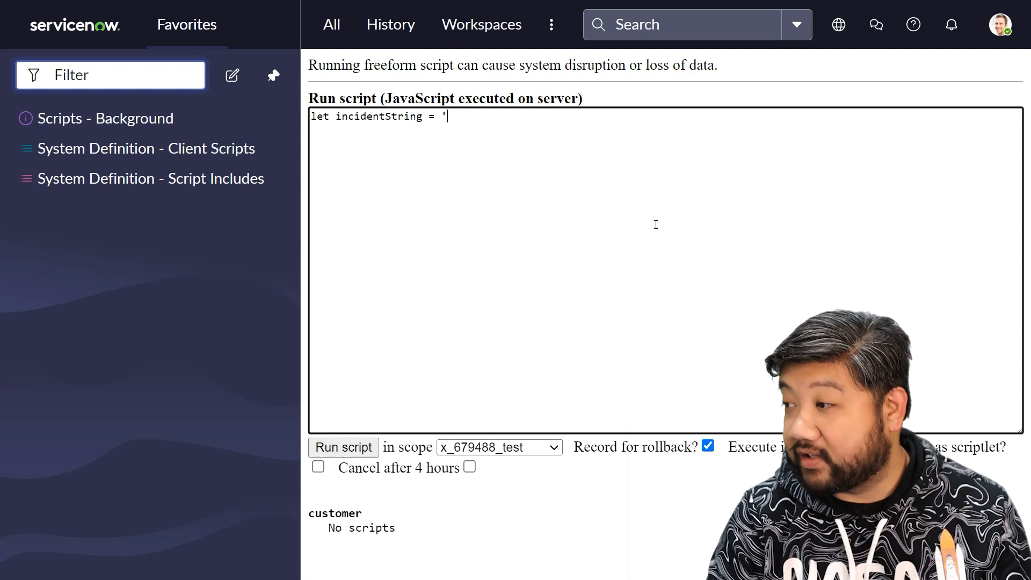
{"action": "type", "text": "INC001'"}
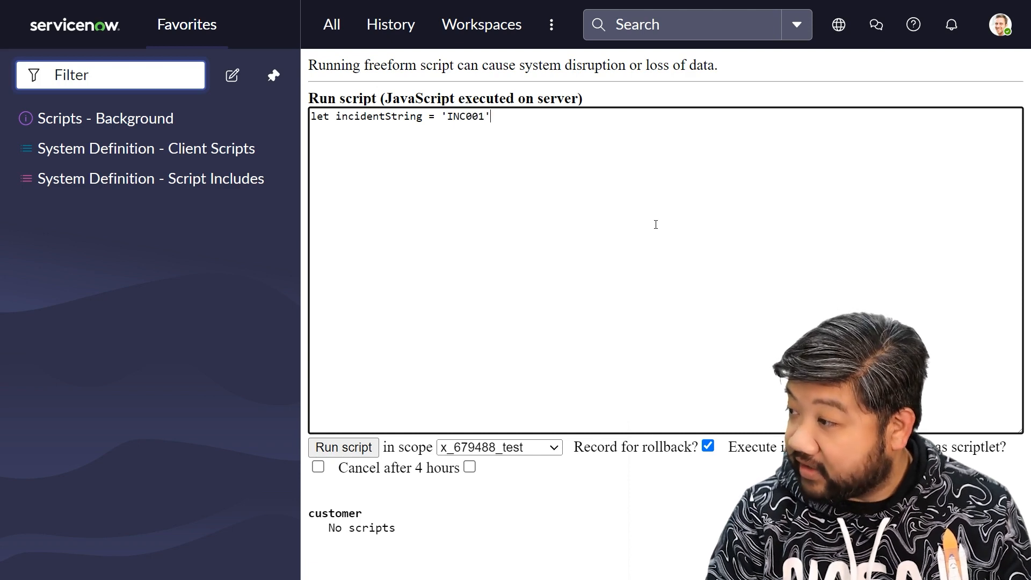
{"action": "type", "text": ";"}
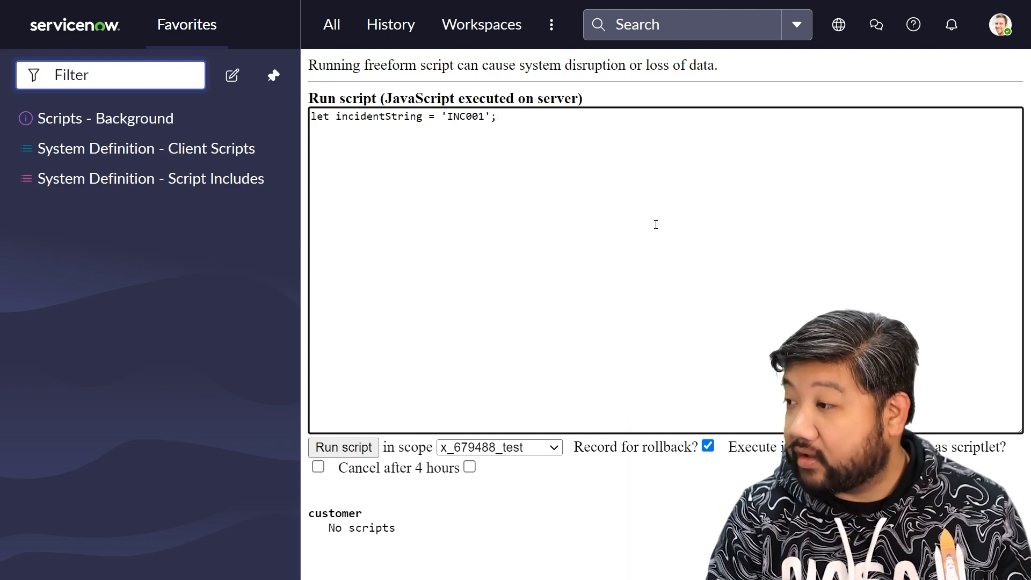
{"action": "type", "text": "let incid"}
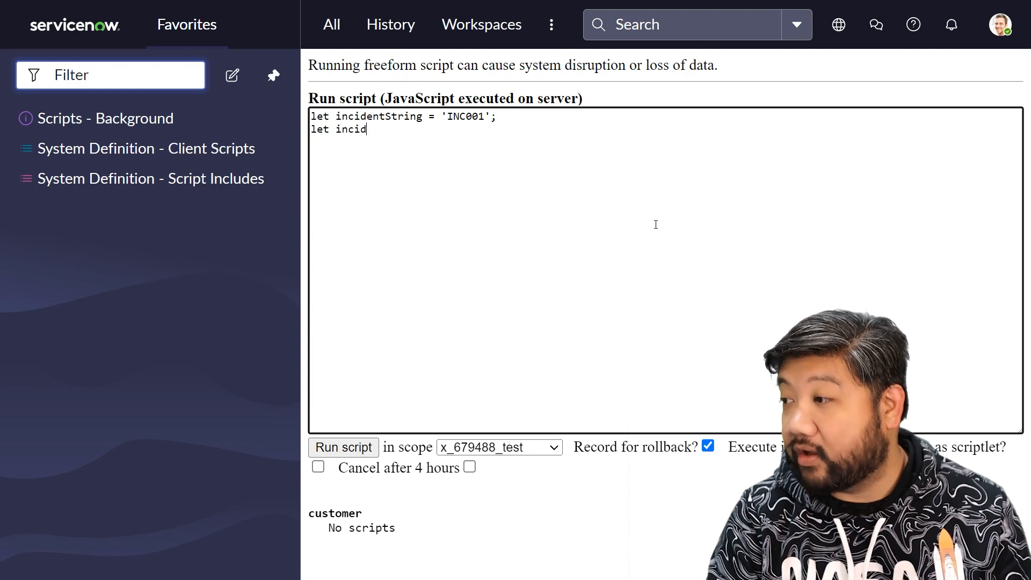
{"action": "type", "text": "entArray ="}
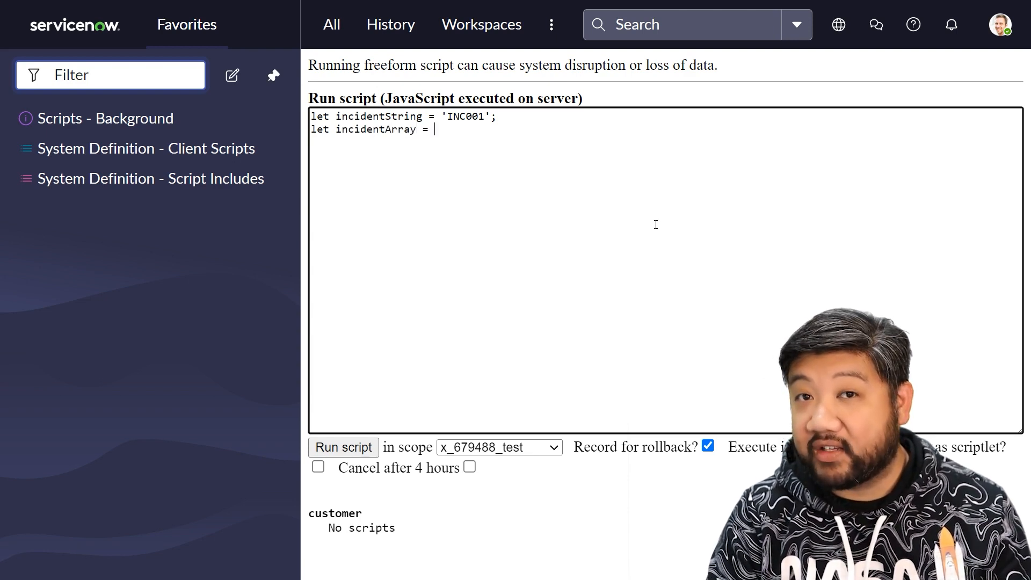
{"action": "type", "text": "Array"}
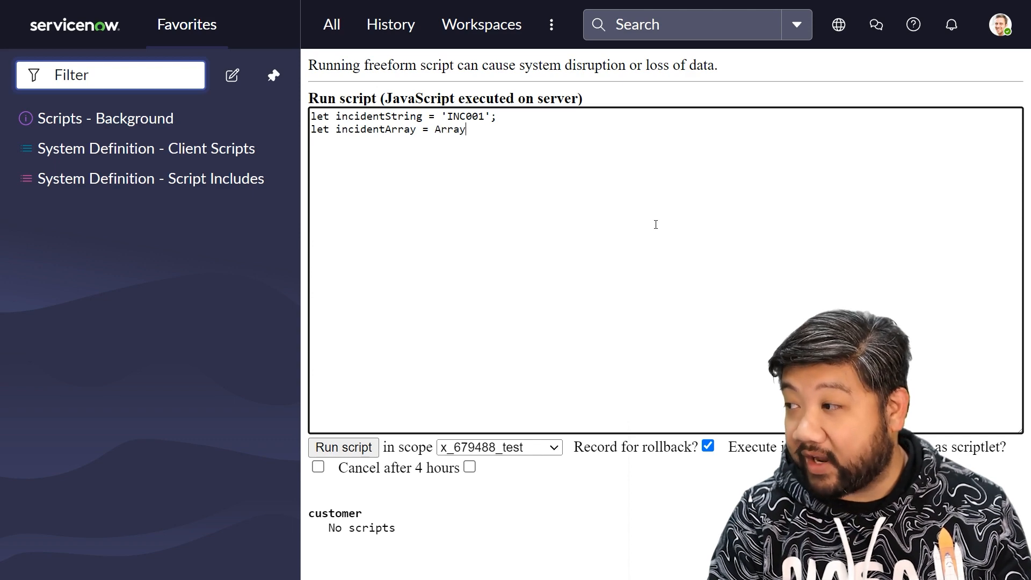
{"action": "type", "text": ".from(incidentString);"}
{"action": "type", "text": "gs.info("}
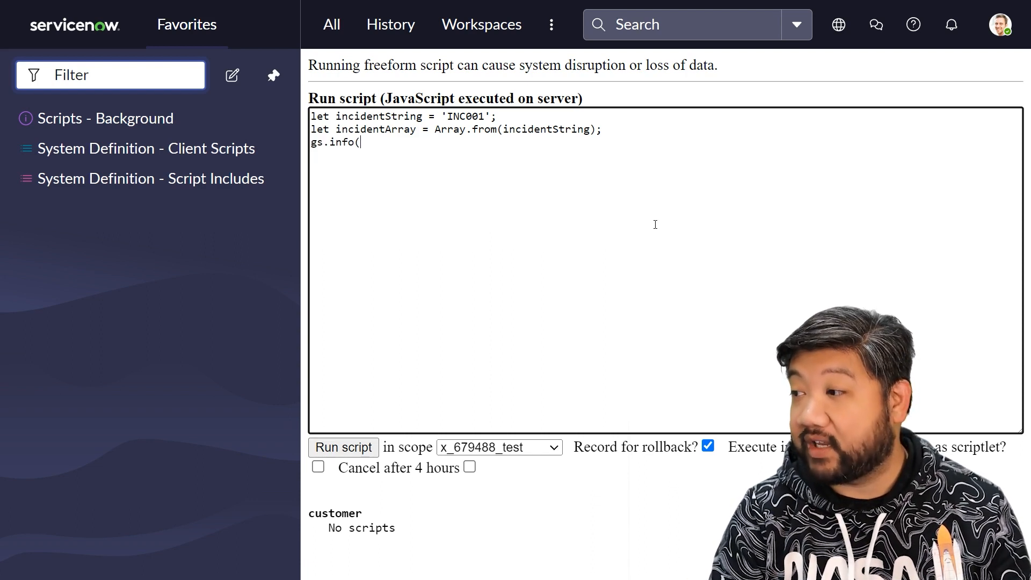
Step: Log incidentArray joined by ', ' with gs.info
{"action": "type", "text": "incide"}
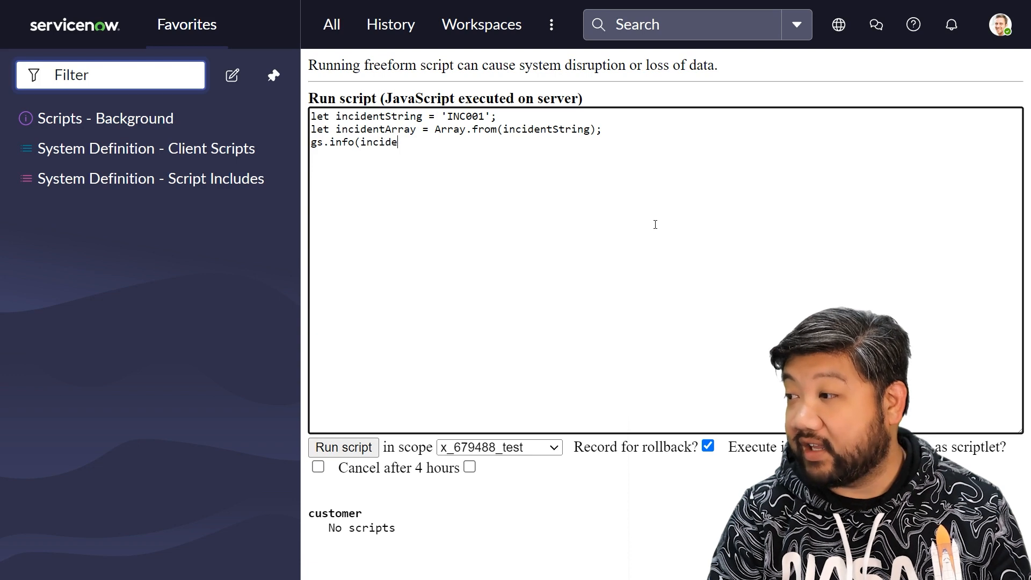
{"action": "type", "text": "ntArray."}
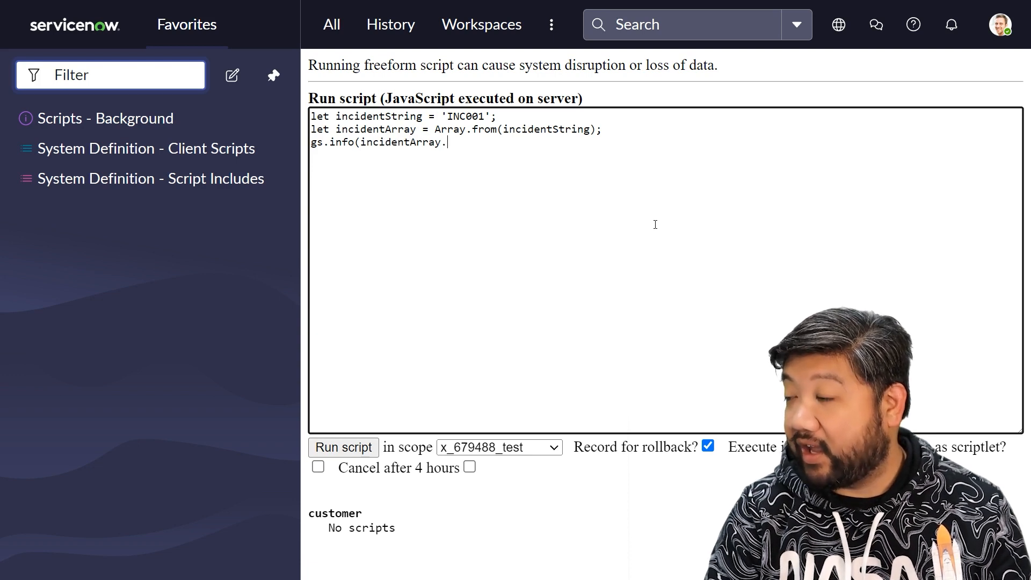
{"action": "type", "text": "join(',"}
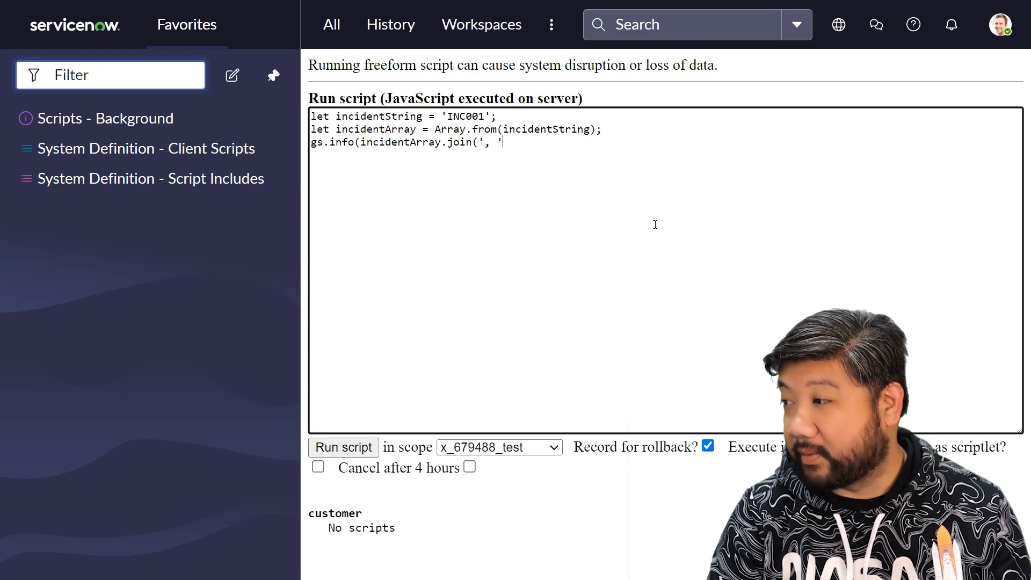
{"action": "type", "text": "'));"}
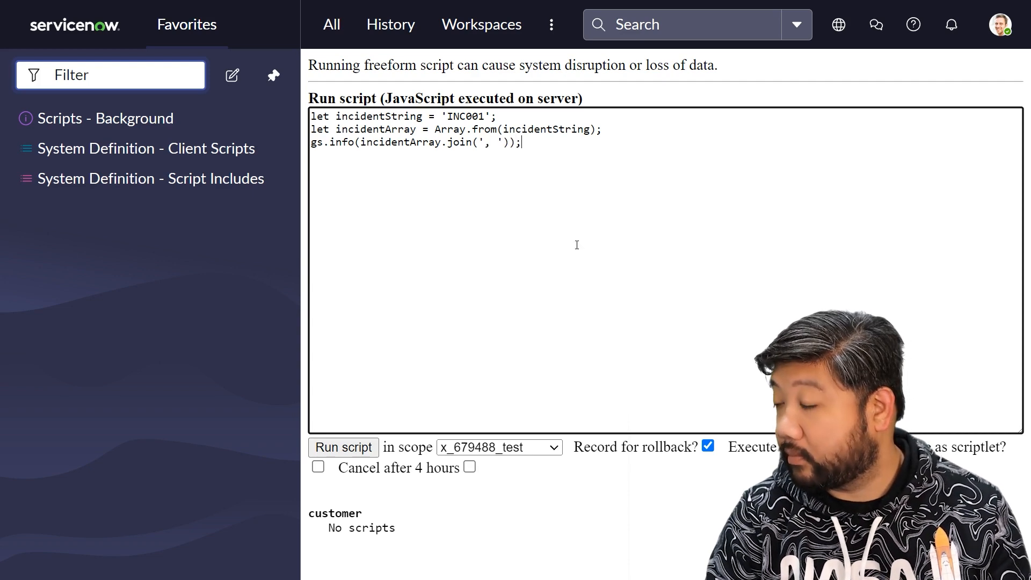
Step: Run the script to log I, N, C, 0, 0, 1
{"action": "left_click", "coordinate": [343, 447]}
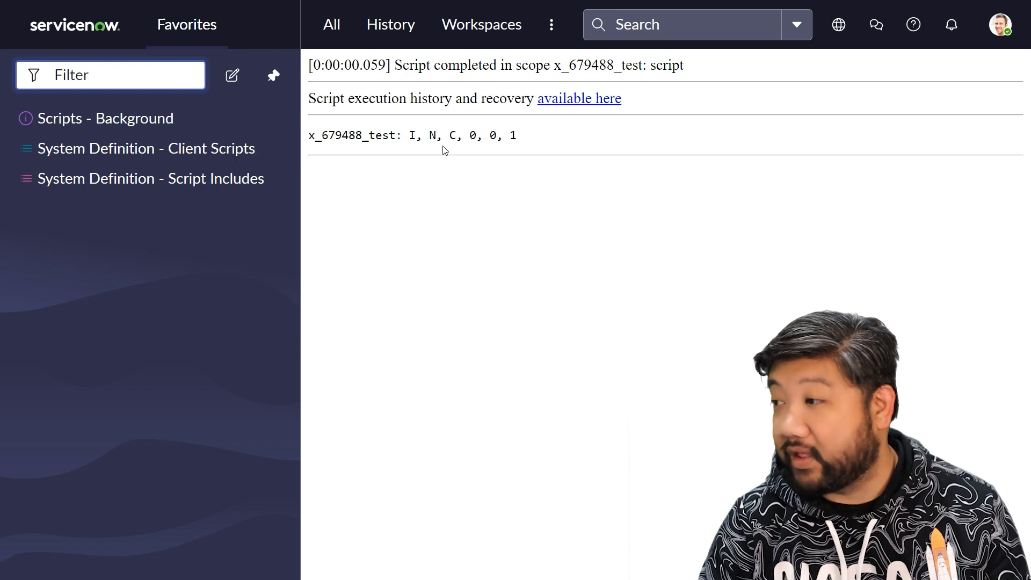
{"action": "mouse_move", "coordinate": [498, 173]}
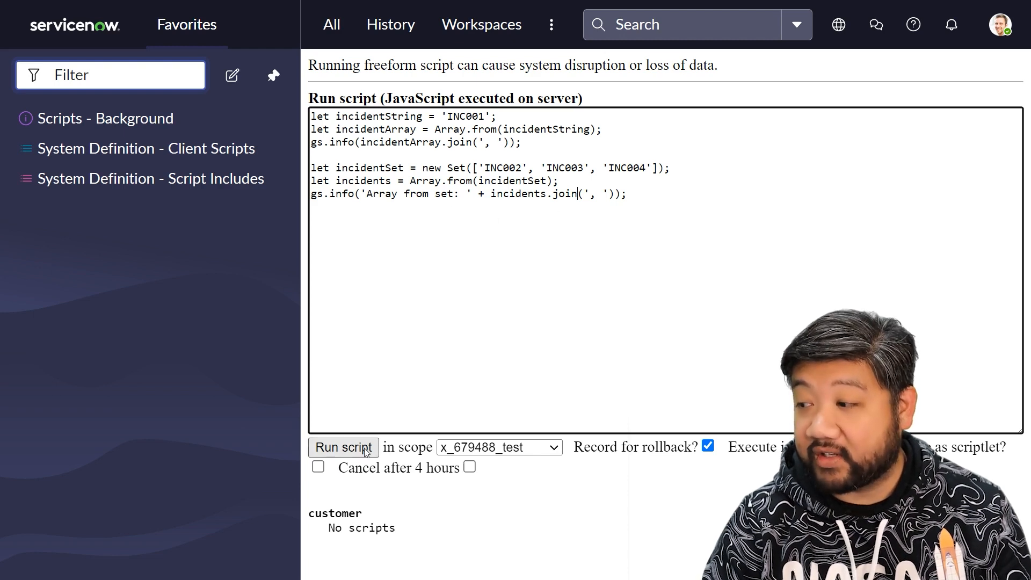
Step: Run the script so the Set conversion logs INC002, INC003, INC004
{"action": "left_click", "coordinate": [343, 447]}
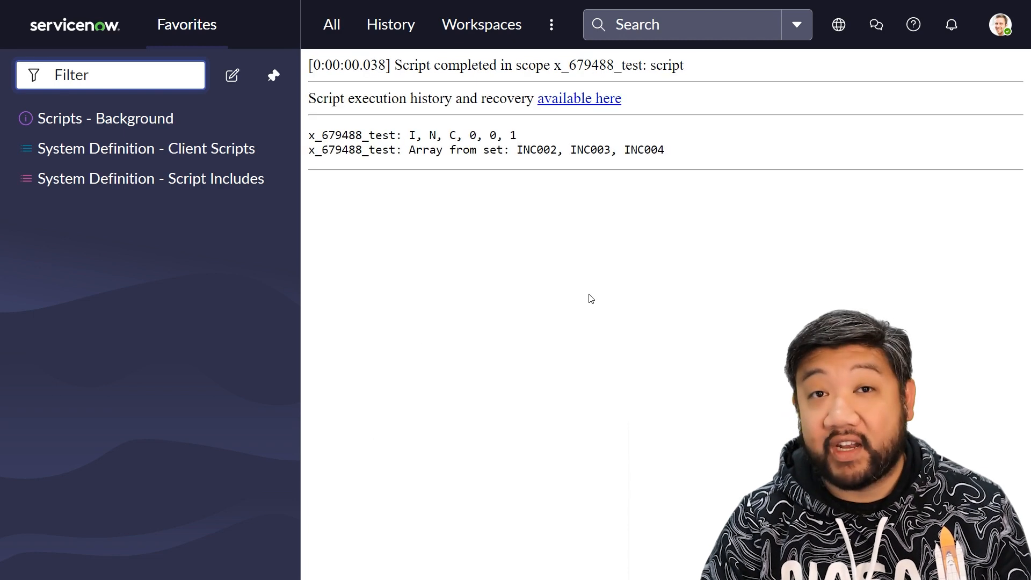
{"action": "mouse_move", "coordinate": [566, 261]}
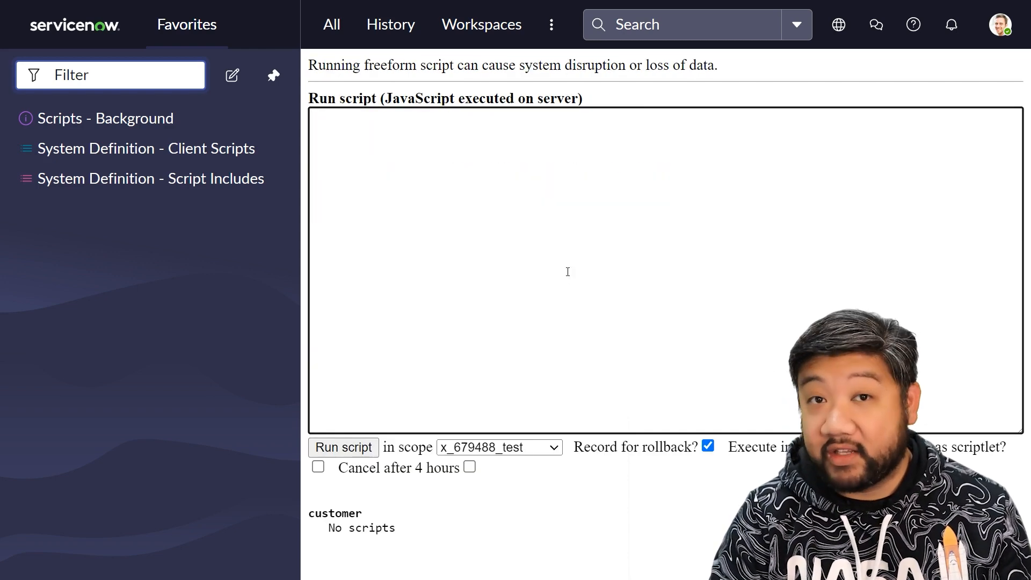
Step: Declare a numbers array with Array.of(1, 2, 3)
{"action": "type", "text": "let numbers ="}
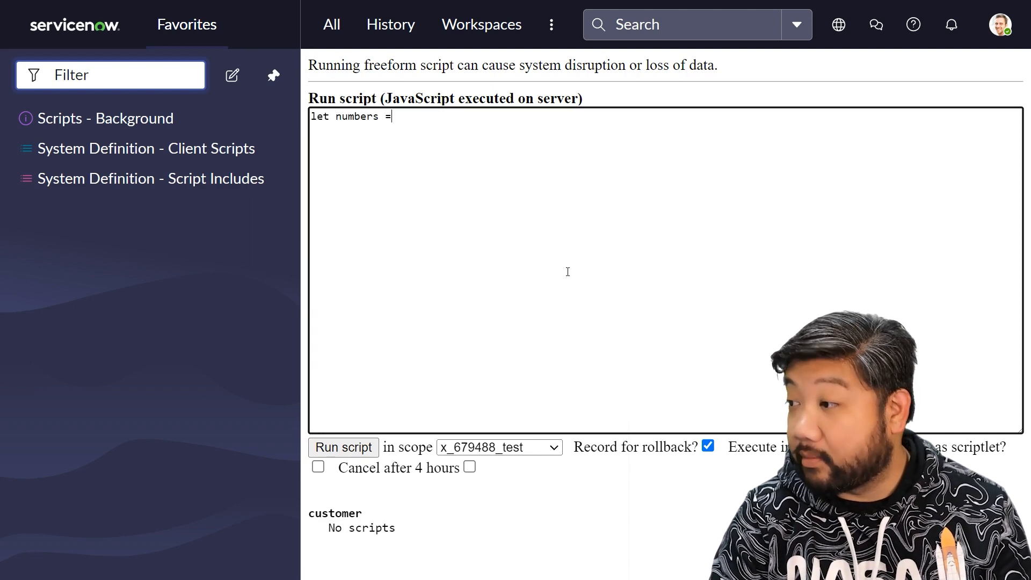
{"action": "type", "text": "Array"}
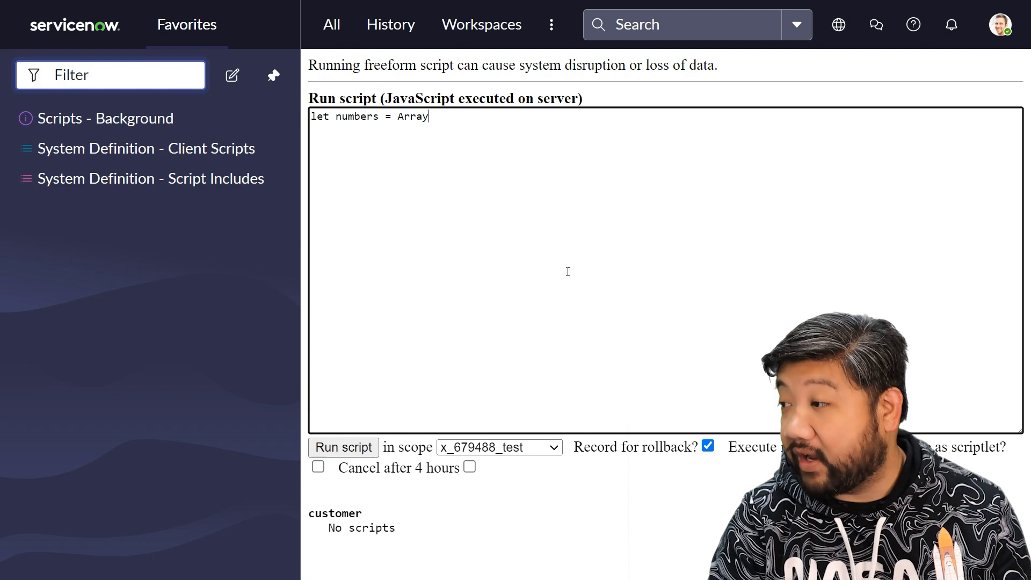
{"action": "type", "text": ".of(1"}
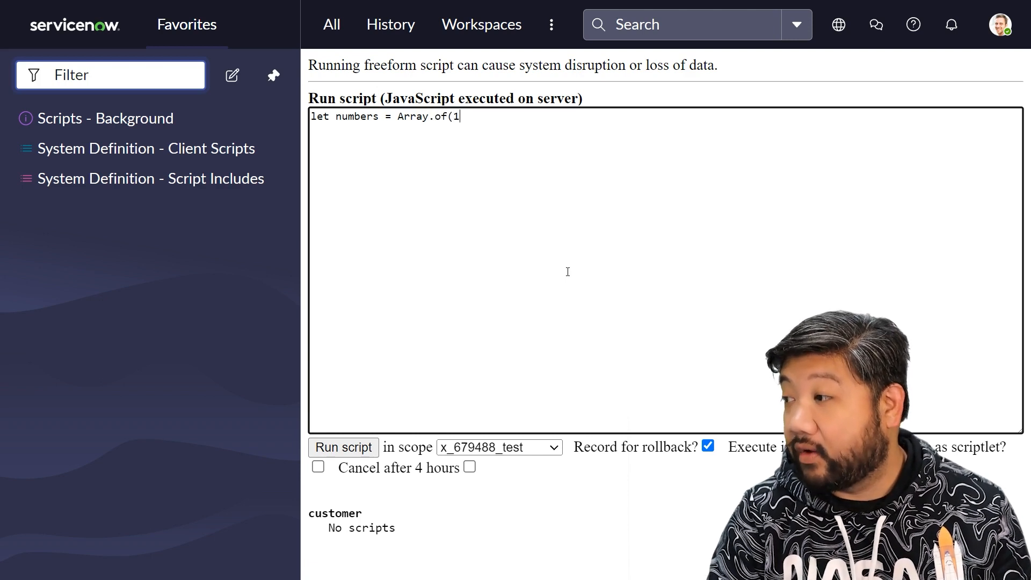
{"action": "type", "text": ", 2, 3);"}
{"action": "type", "text": "gs.info"}
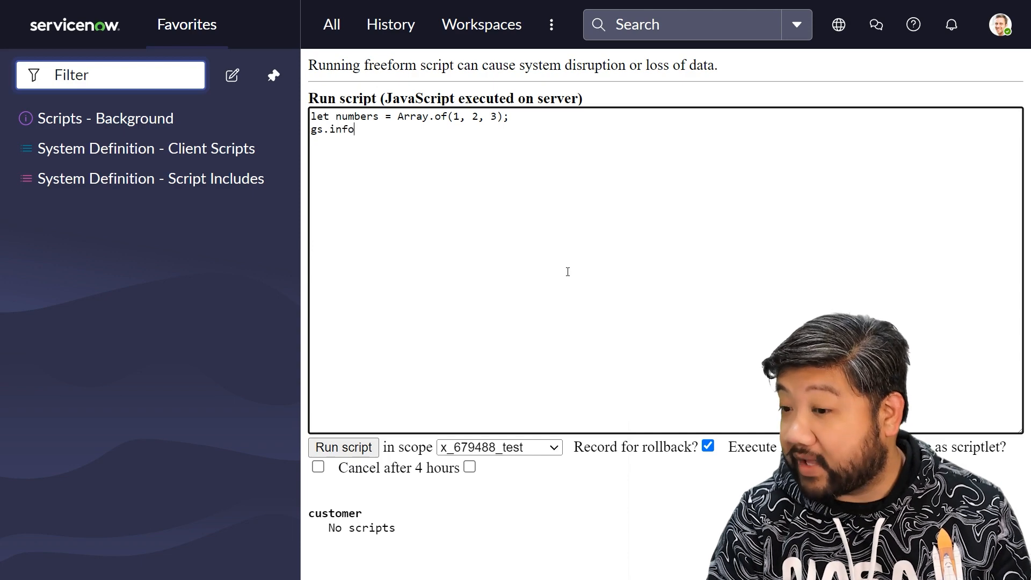
{"action": "left_click", "coordinate": [343, 447]}
{"action": "type", "text": "(numbers);"}
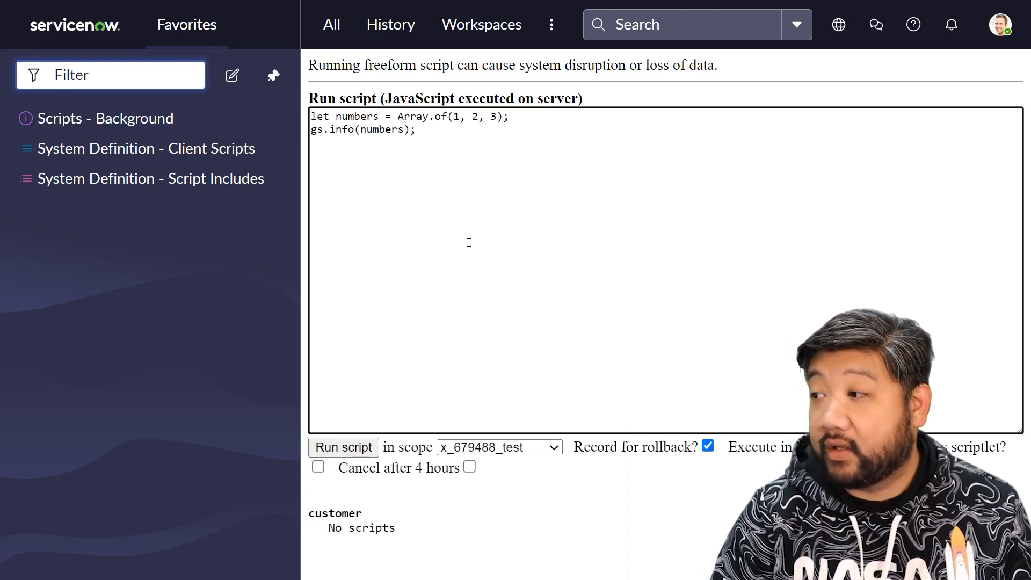
Step: Add words = Array.of('ServiceNow', 'Scripting') and run the script to log both arrays
{"action": "type", "text": "let words = Array.of('ServiceNow', 'Scripting');"}
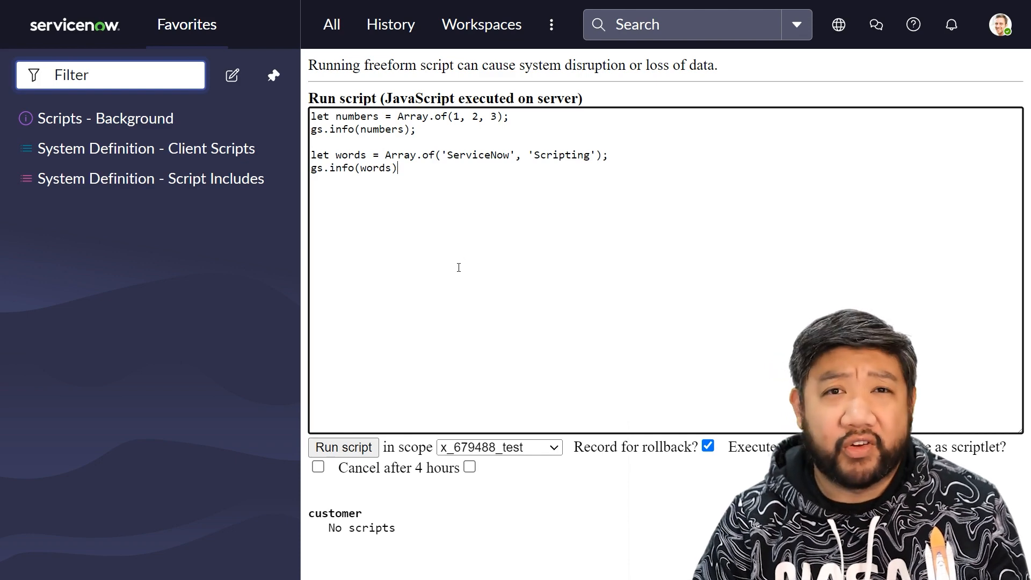
{"action": "left_click", "coordinate": [343, 447]}
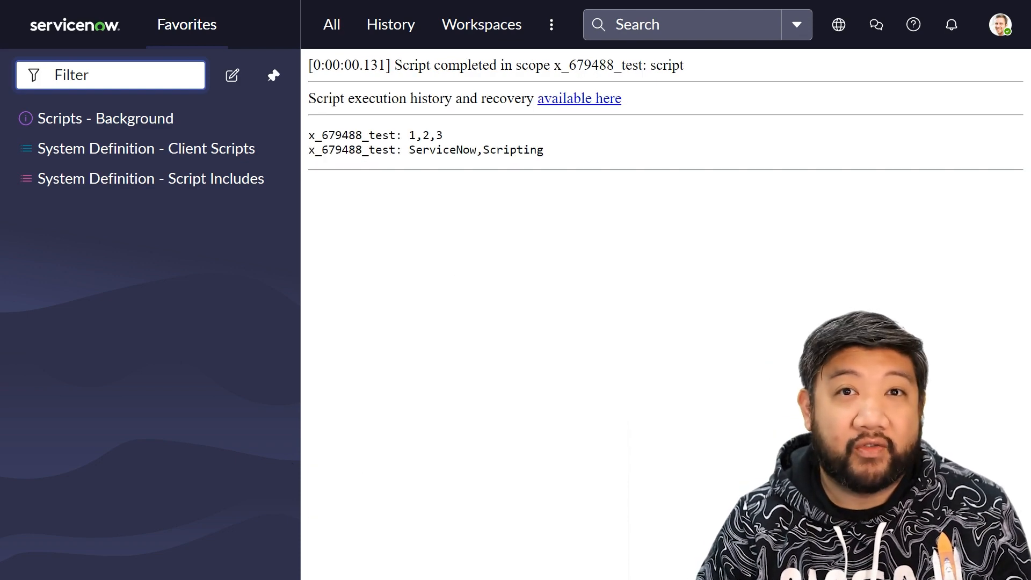